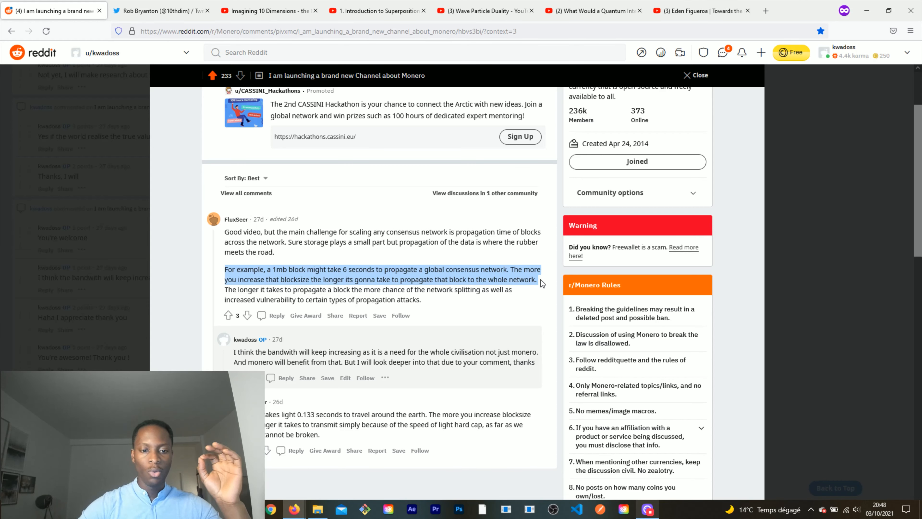
- Clear the selected block propagation passage and switch to the physicist's Twitter profile
{"action": "left_click", "coordinate": [535, 288]}
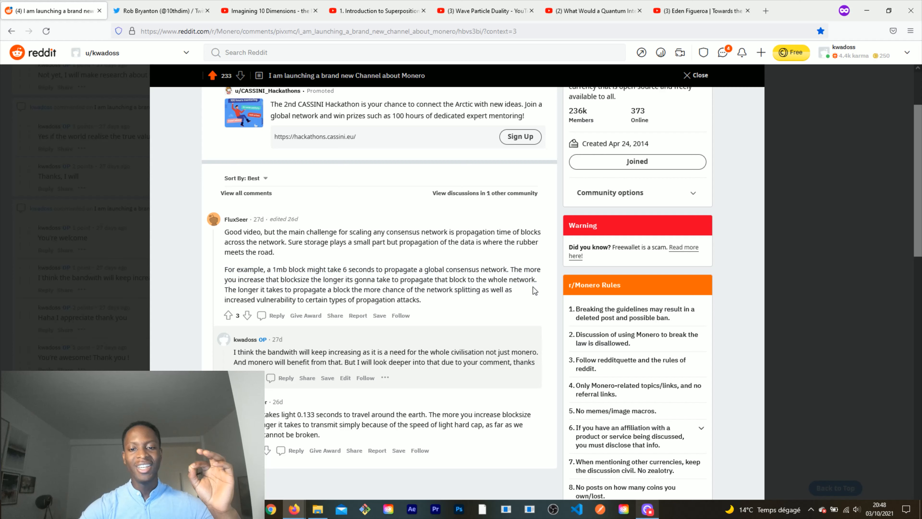
{"action": "left_click", "coordinate": [159, 11]}
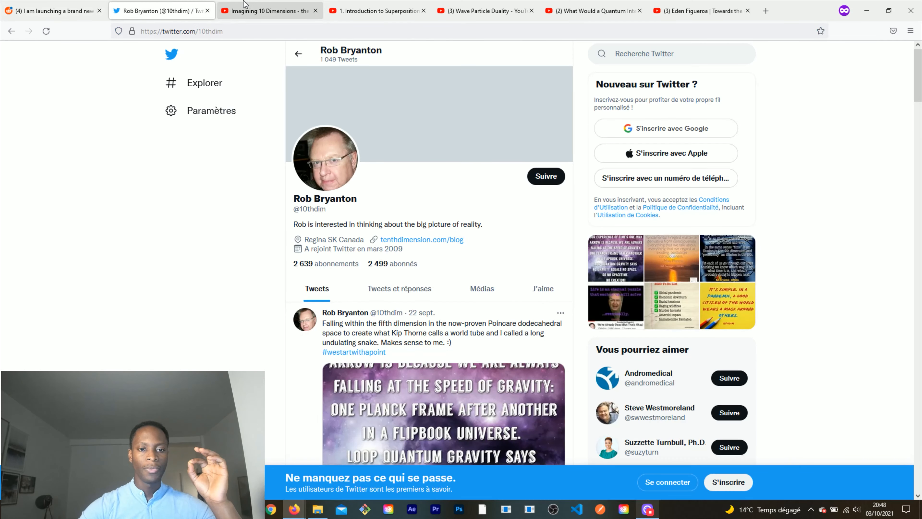
- Switch from the Twitter profile to the 'What Would a Quantum Internet Look Like?' video
{"action": "left_click", "coordinate": [700, 10]}
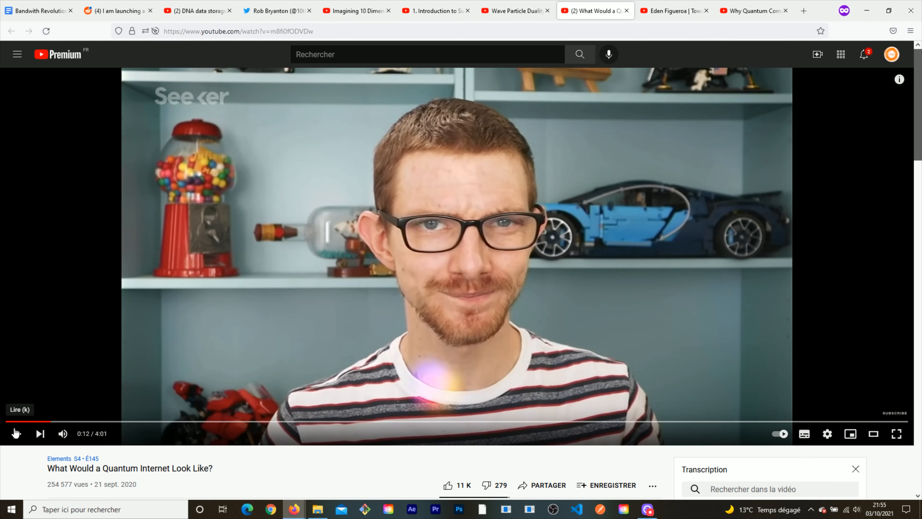
- Start playing the quantum internet video from its paused position
{"action": "left_click", "coordinate": [16, 434]}
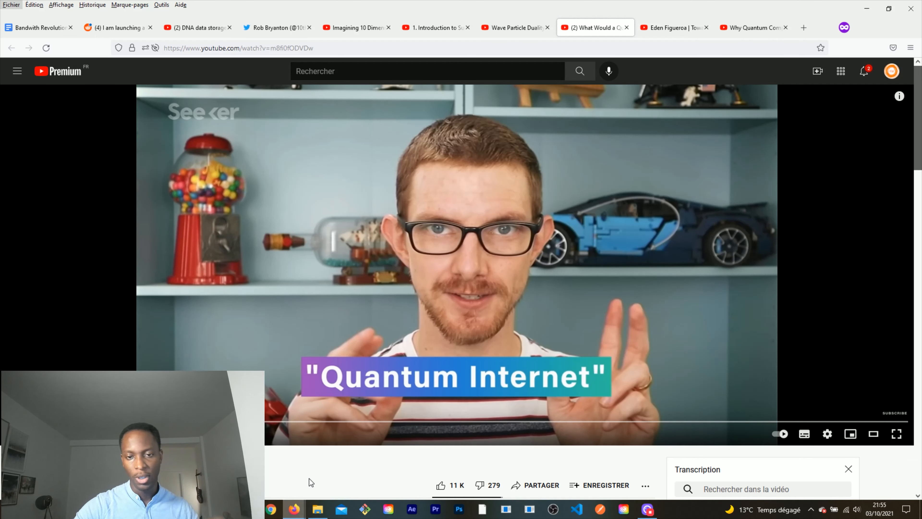
{"action": "mouse_move", "coordinate": [452, 388]}
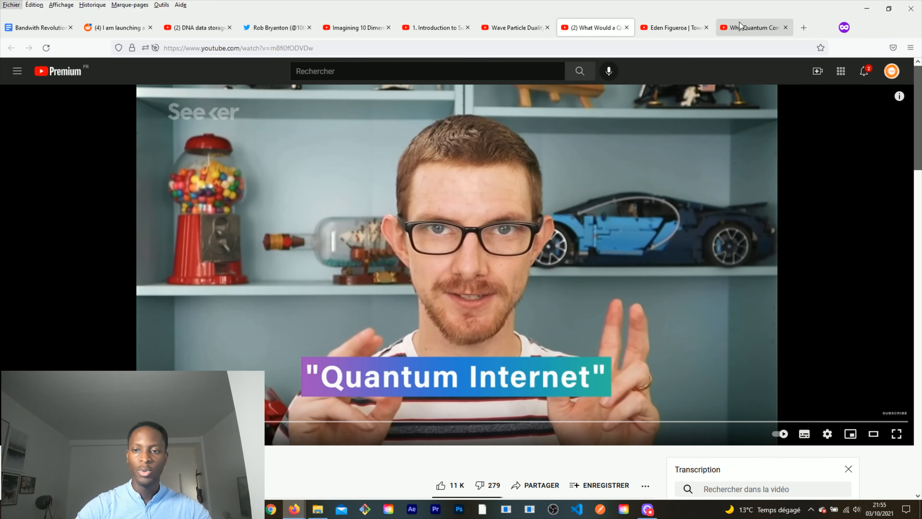
{"action": "mouse_move", "coordinate": [754, 27]}
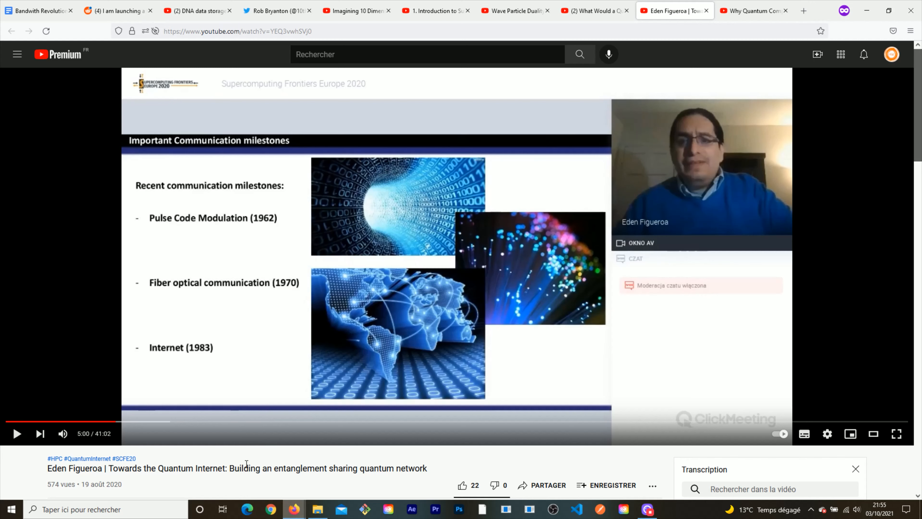
{"action": "mouse_move", "coordinate": [173, 484]}
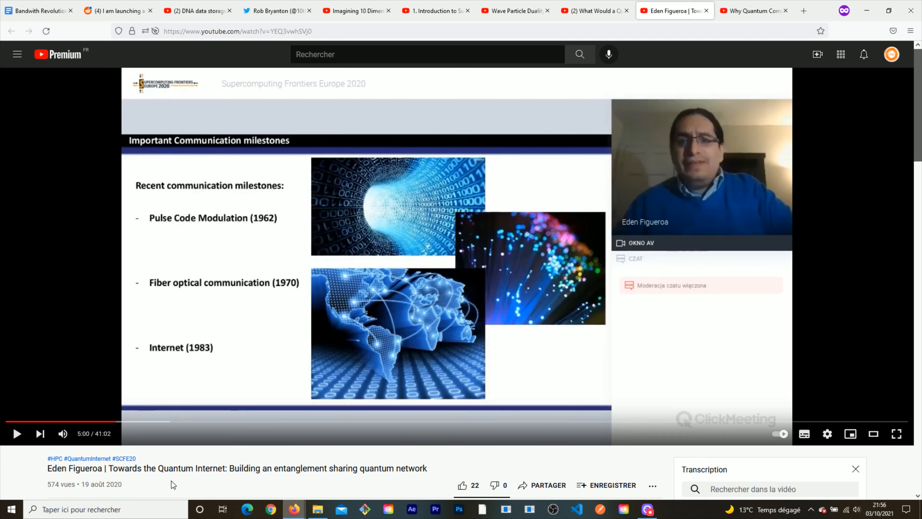
{"action": "mouse_move", "coordinate": [175, 485]}
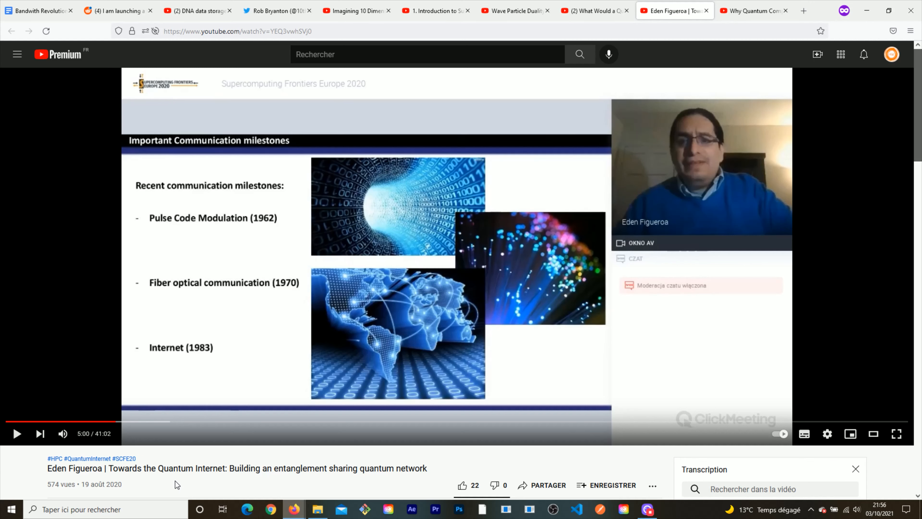
{"action": "mouse_move", "coordinate": [63, 448]}
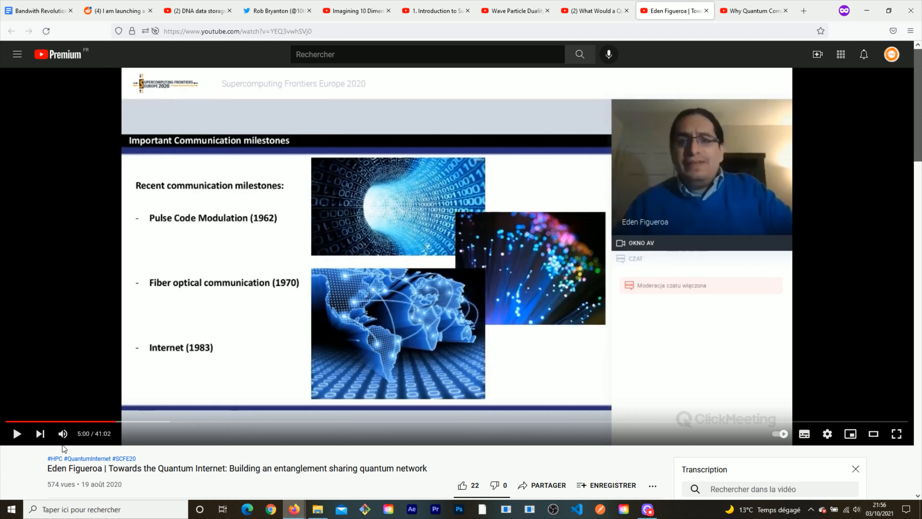
- Resume the entanglement network talk, then return to the quantum internet video
{"action": "left_click", "coordinate": [16, 433]}
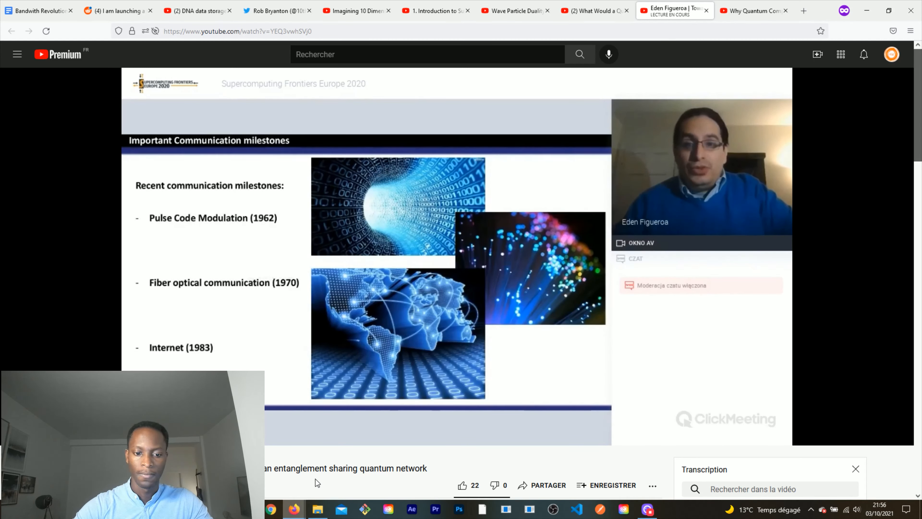
{"action": "mouse_move", "coordinate": [535, 427]}
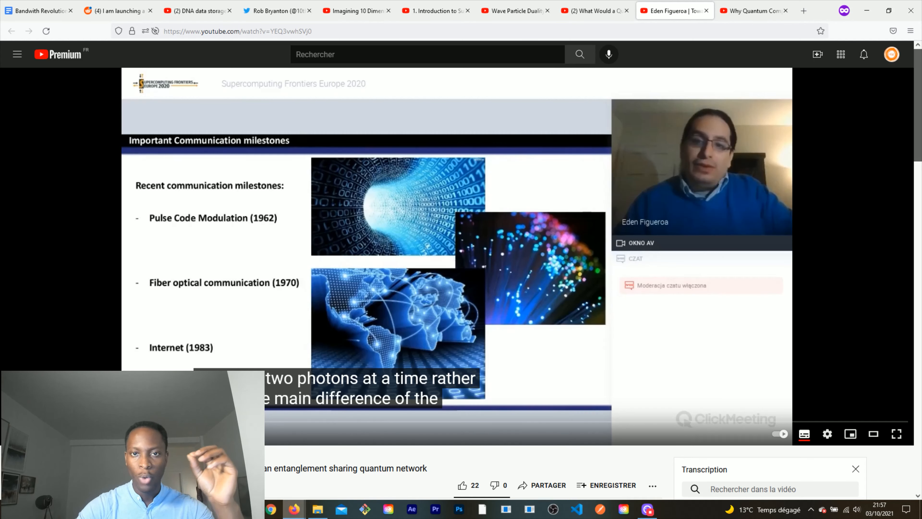
{"action": "left_click", "coordinate": [593, 10]}
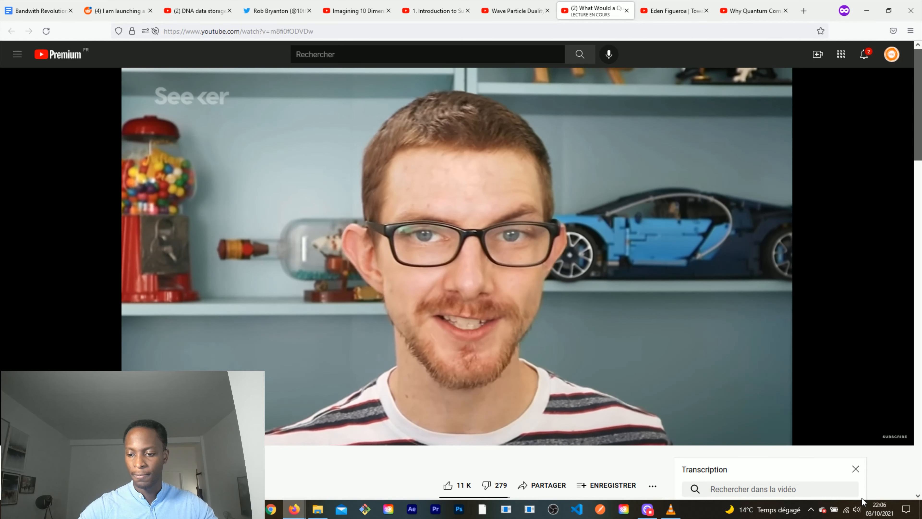
- Enable captions via the player settings, then switch back to the entanglement network talk
{"action": "left_click", "coordinate": [856, 509]}
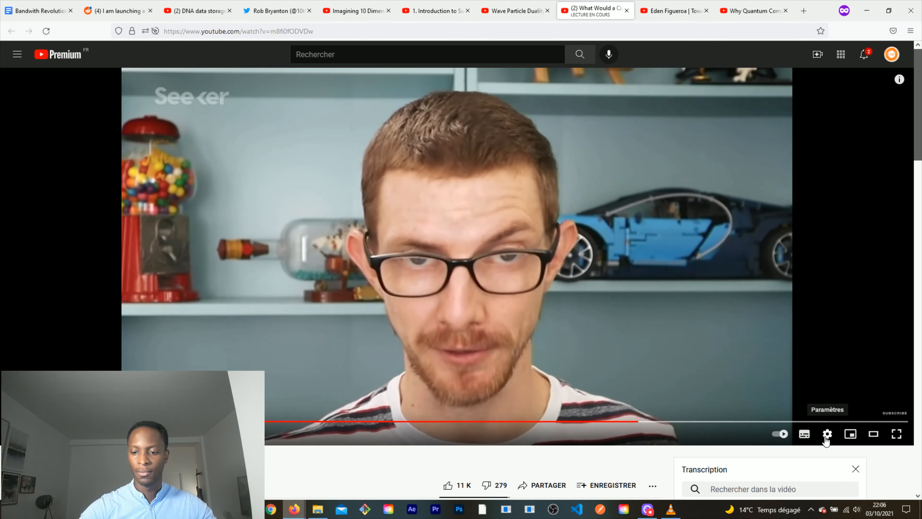
{"action": "left_click", "coordinate": [804, 434]}
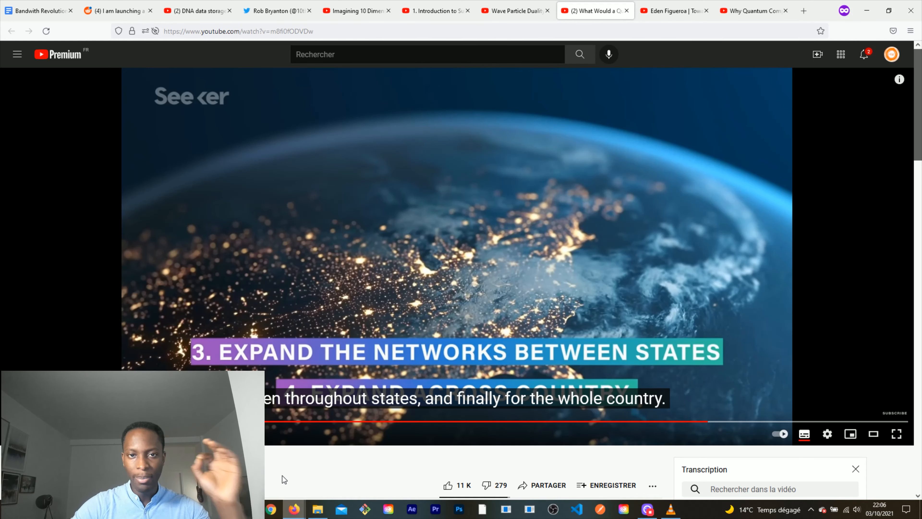
{"action": "left_click", "coordinate": [675, 11]}
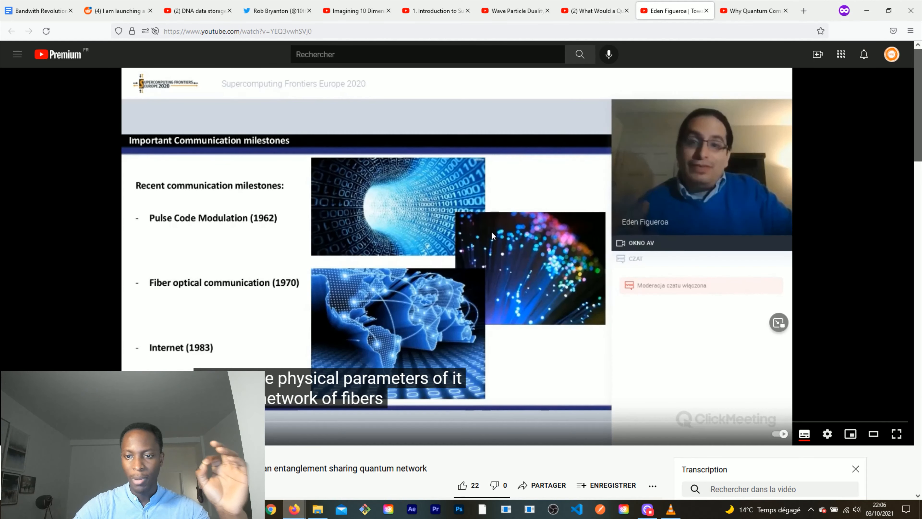
{"action": "mouse_move", "coordinate": [514, 262]}
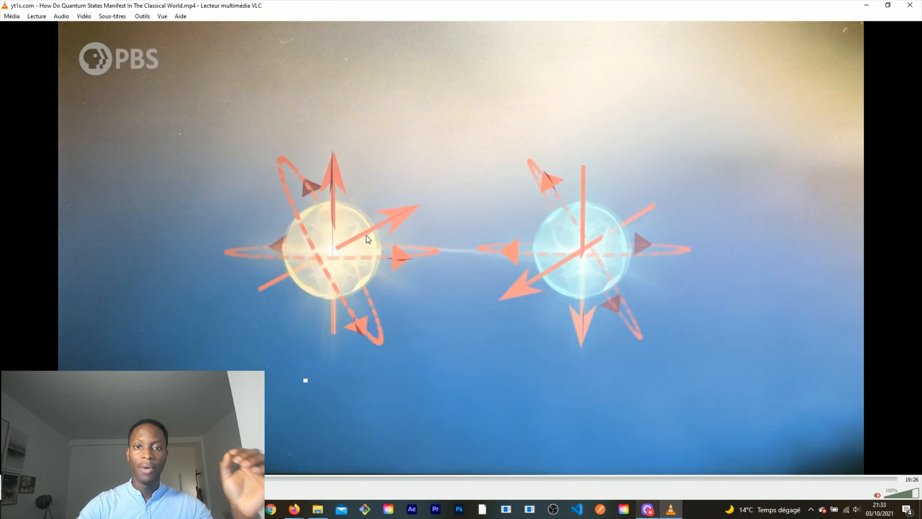
{"action": "mouse_move", "coordinate": [356, 244]}
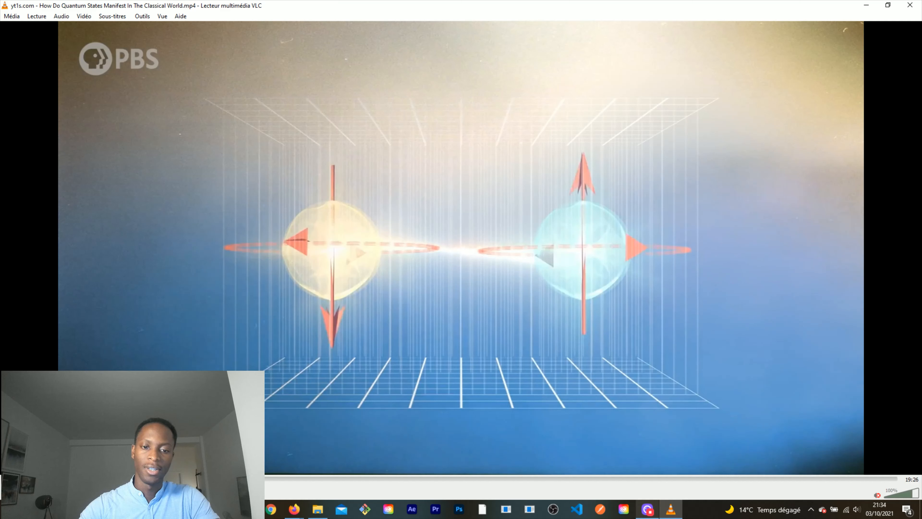
{"action": "mouse_move", "coordinate": [356, 322]}
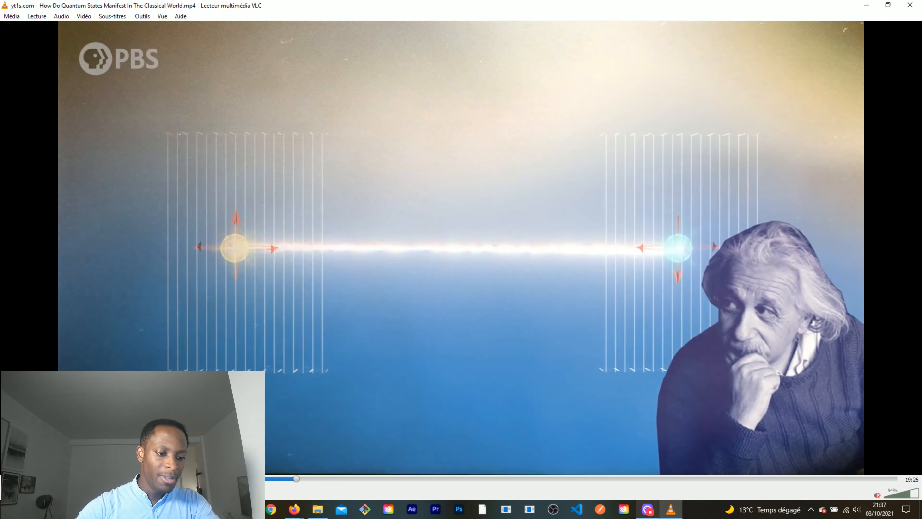
{"action": "mouse_move", "coordinate": [234, 253]}
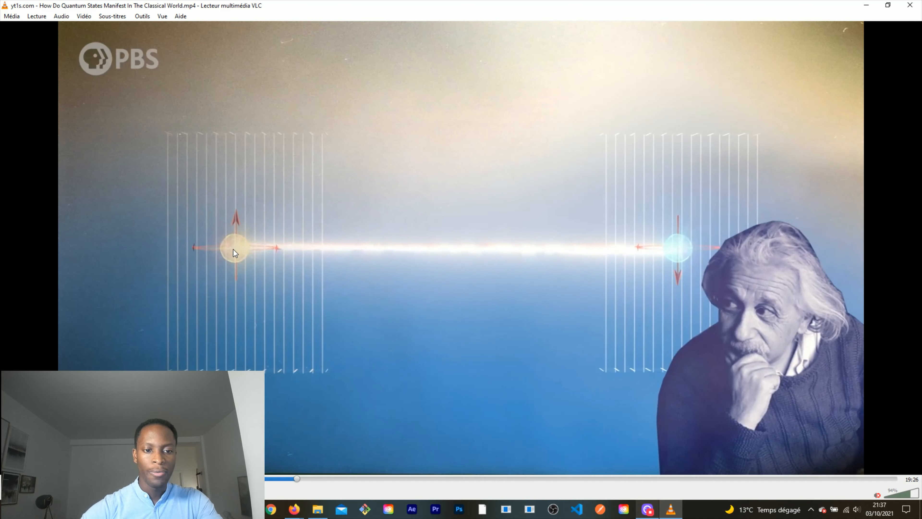
{"action": "mouse_move", "coordinate": [681, 241]}
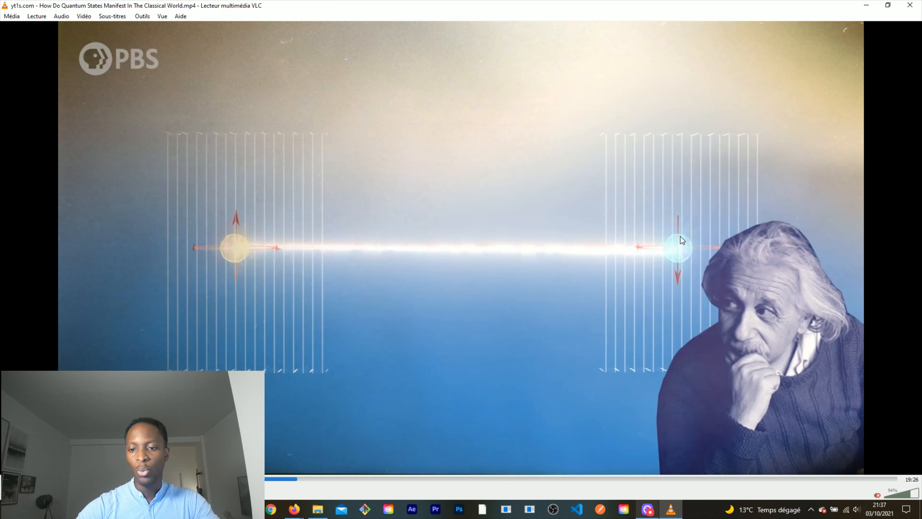
{"action": "mouse_move", "coordinate": [678, 265]}
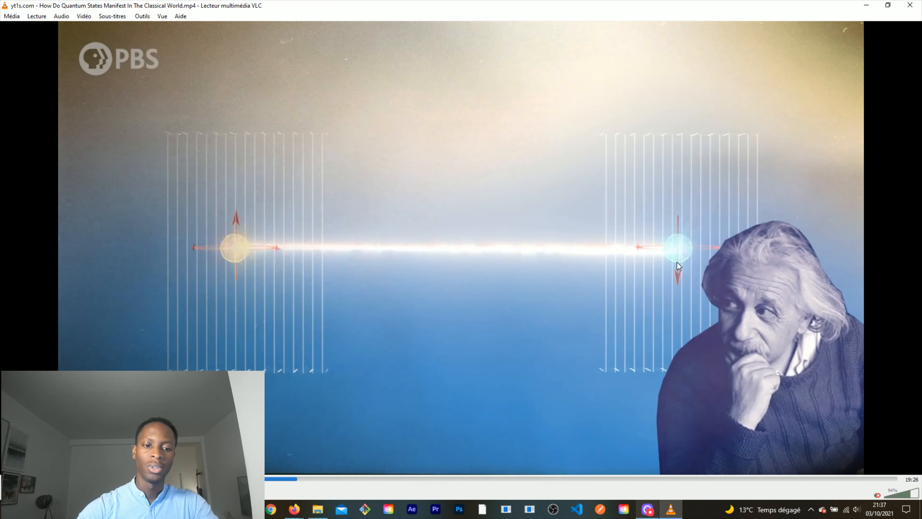
{"action": "mouse_move", "coordinate": [247, 250]}
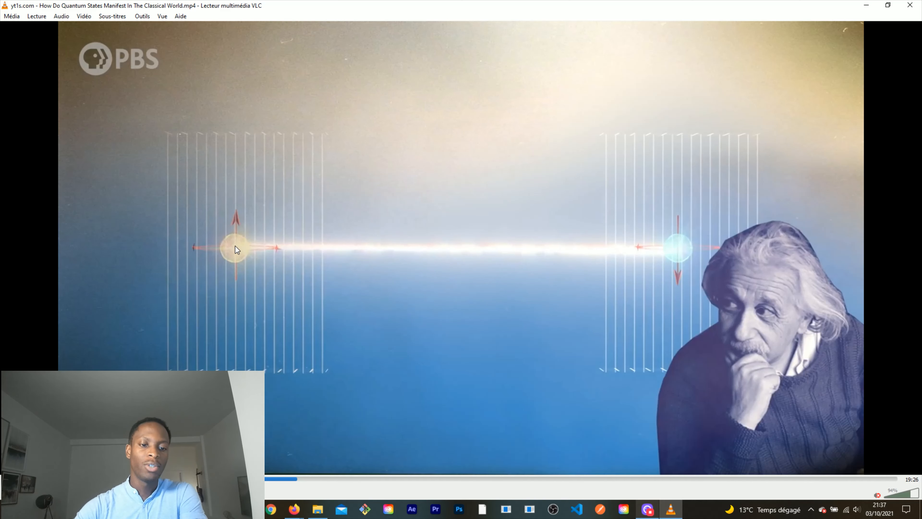
{"action": "mouse_move", "coordinate": [678, 245]}
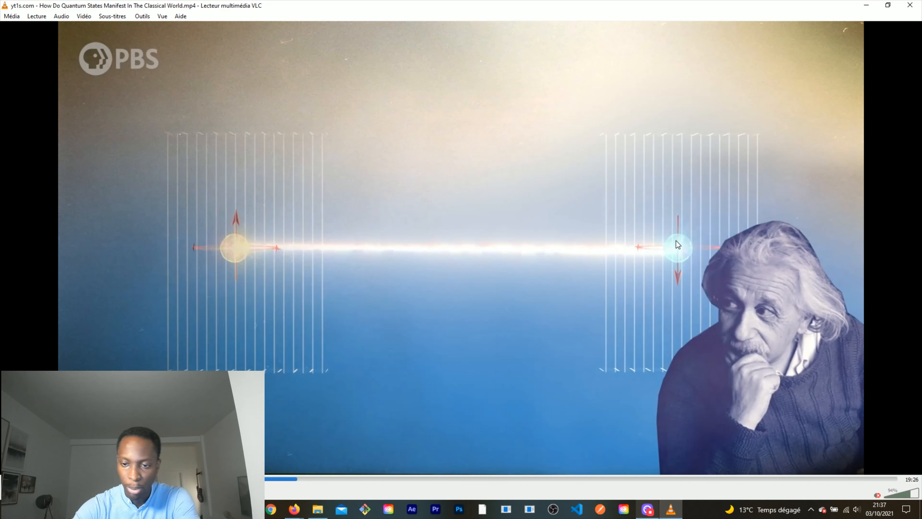
{"action": "mouse_move", "coordinate": [673, 244]}
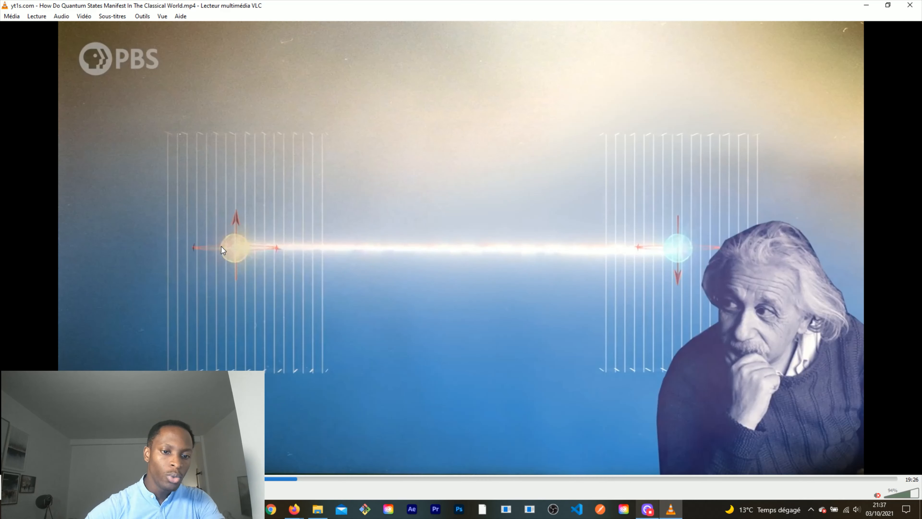
{"action": "mouse_move", "coordinate": [231, 232]}
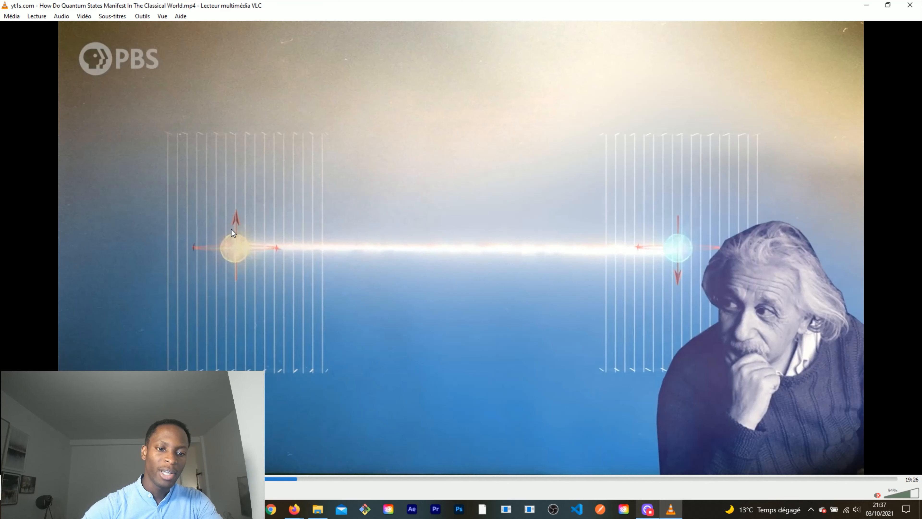
{"action": "mouse_move", "coordinate": [245, 226]}
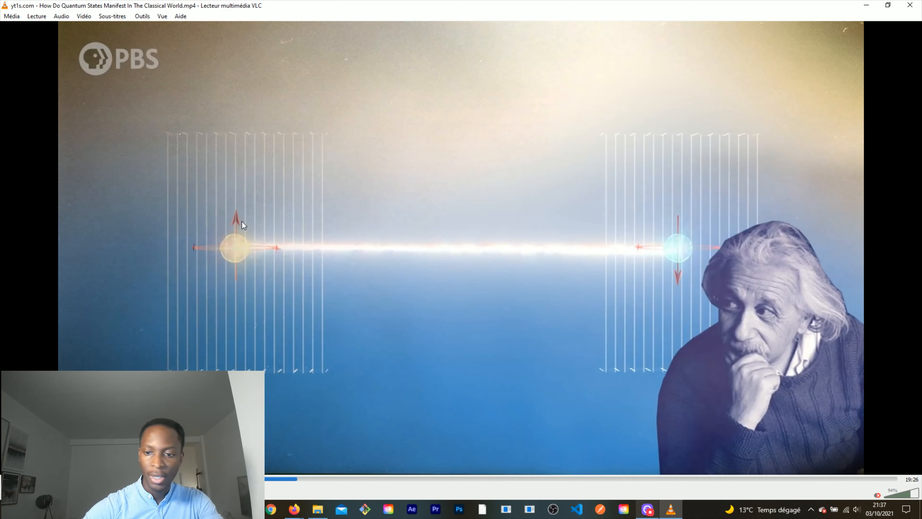
{"action": "mouse_move", "coordinate": [705, 245]}
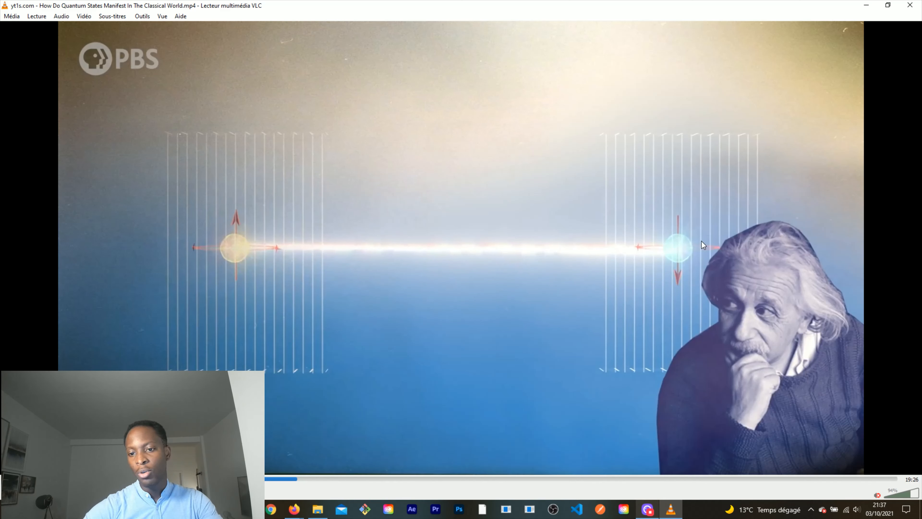
{"action": "mouse_move", "coordinate": [681, 265]}
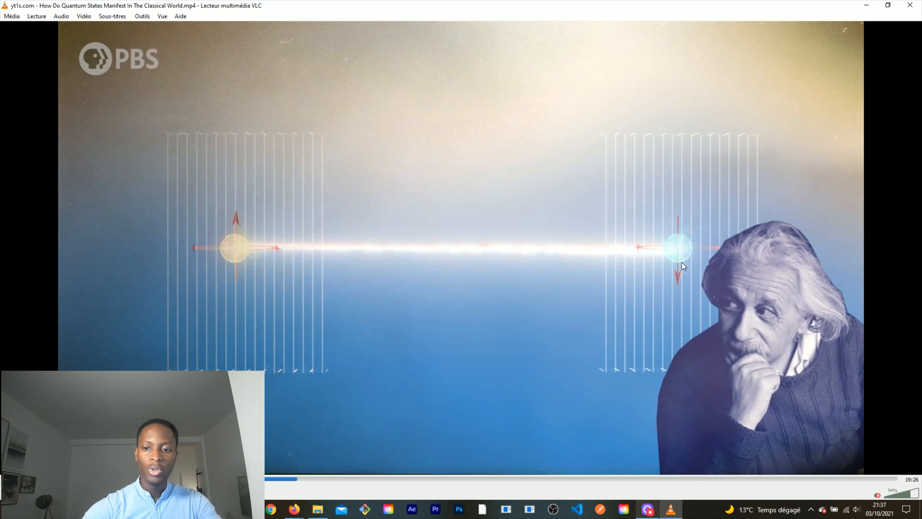
{"action": "mouse_move", "coordinate": [234, 252]}
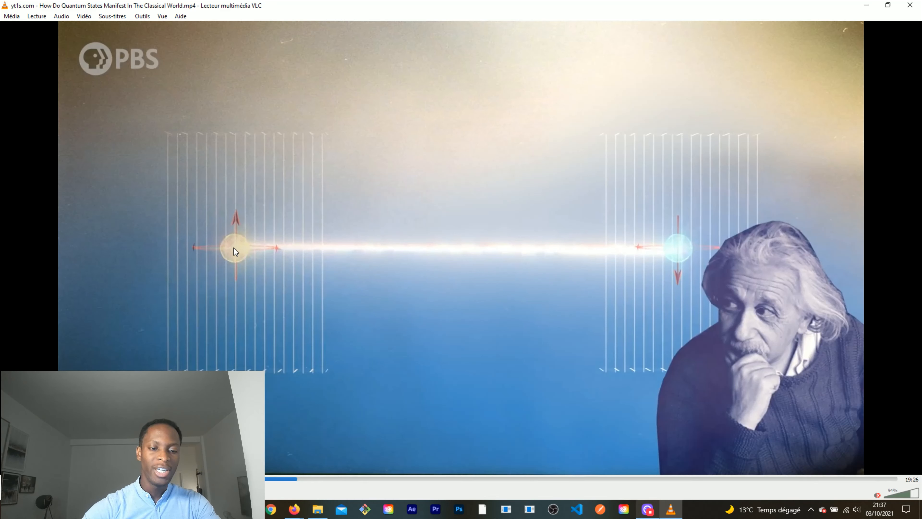
{"action": "mouse_move", "coordinate": [715, 271]}
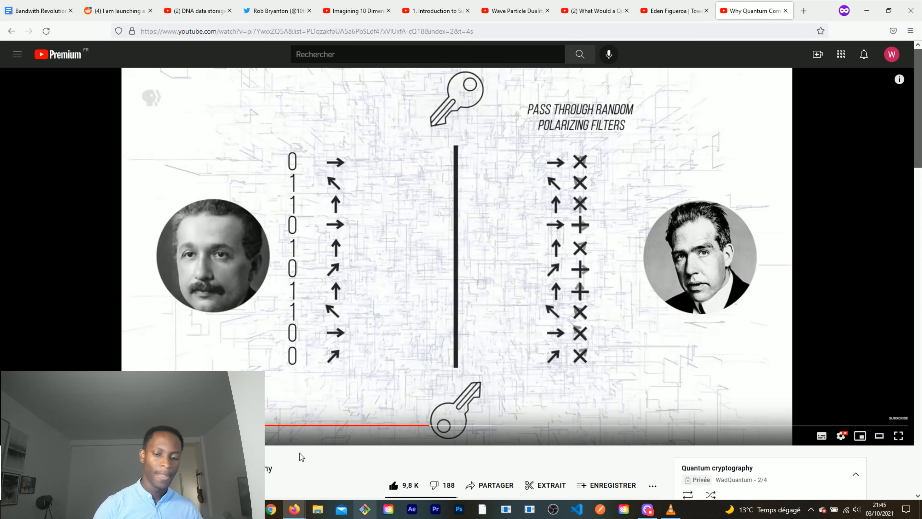
{"action": "mouse_move", "coordinate": [364, 321]}
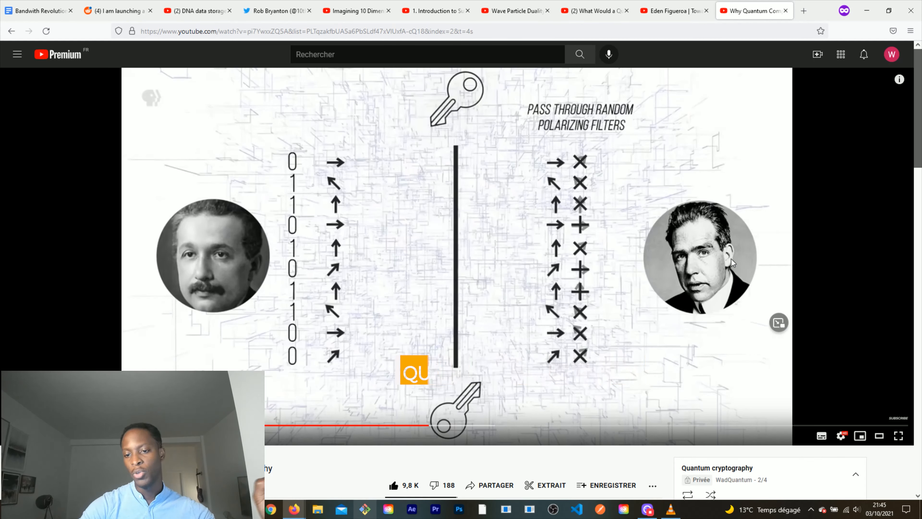
{"action": "mouse_move", "coordinate": [359, 315]}
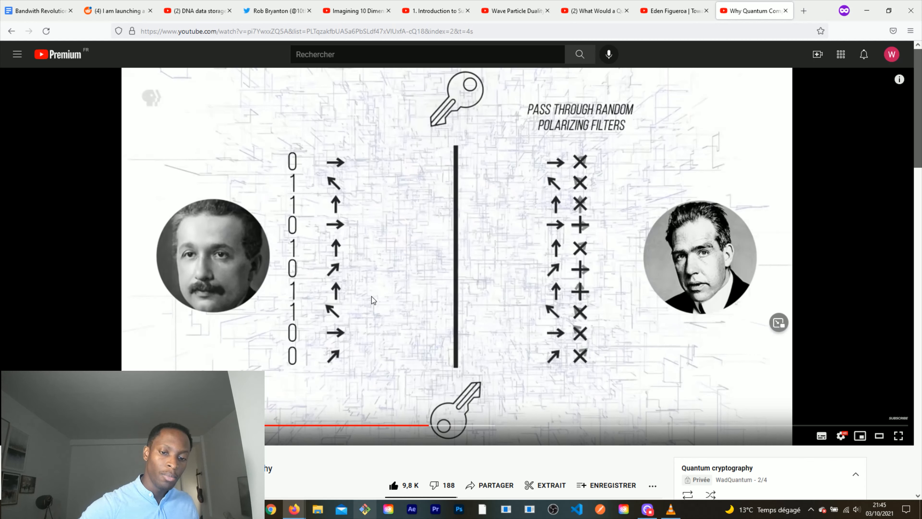
{"action": "mouse_move", "coordinate": [373, 245]}
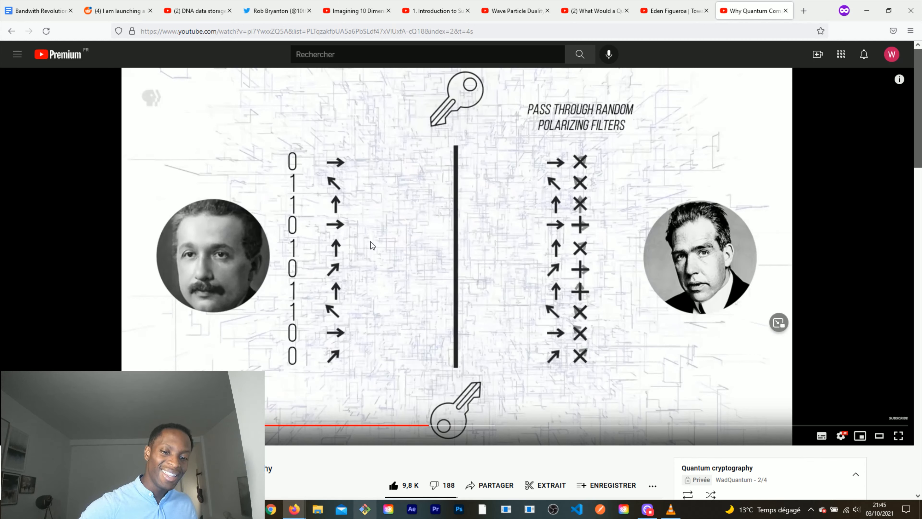
{"action": "mouse_move", "coordinate": [268, 270]}
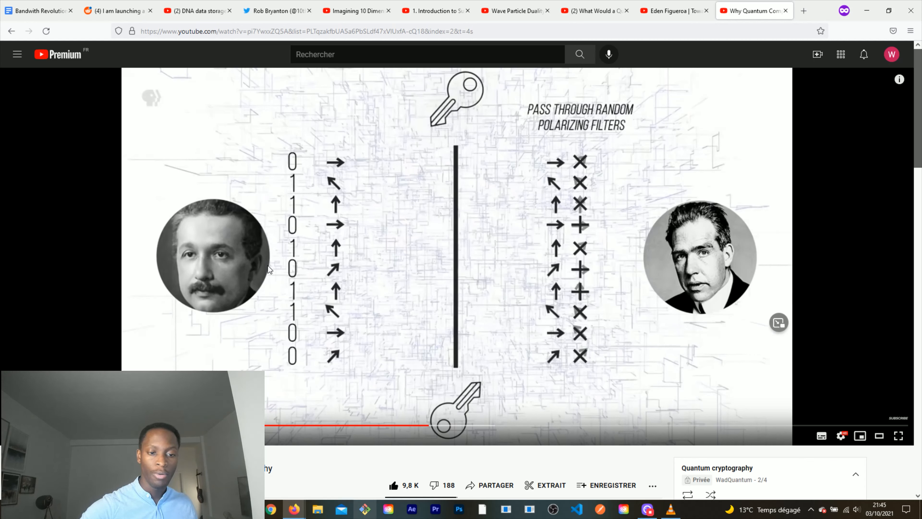
{"action": "mouse_move", "coordinate": [346, 263]}
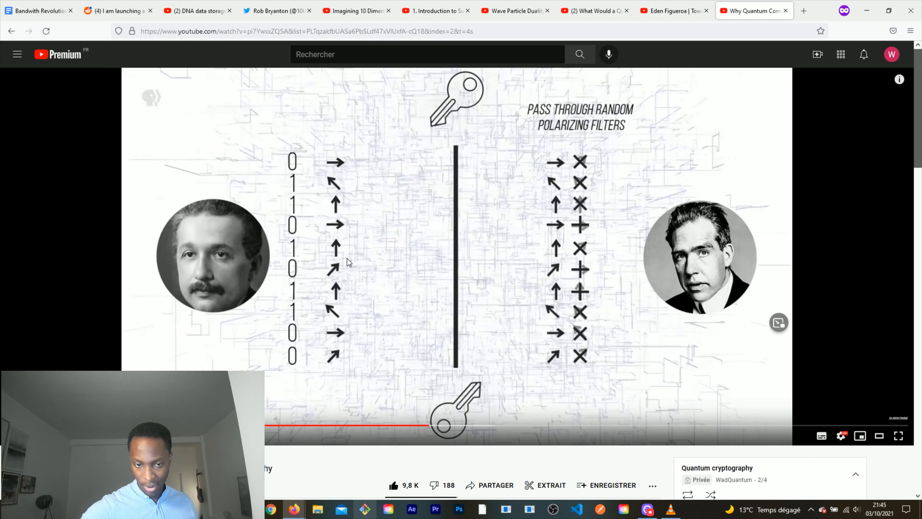
{"action": "mouse_move", "coordinate": [549, 249]}
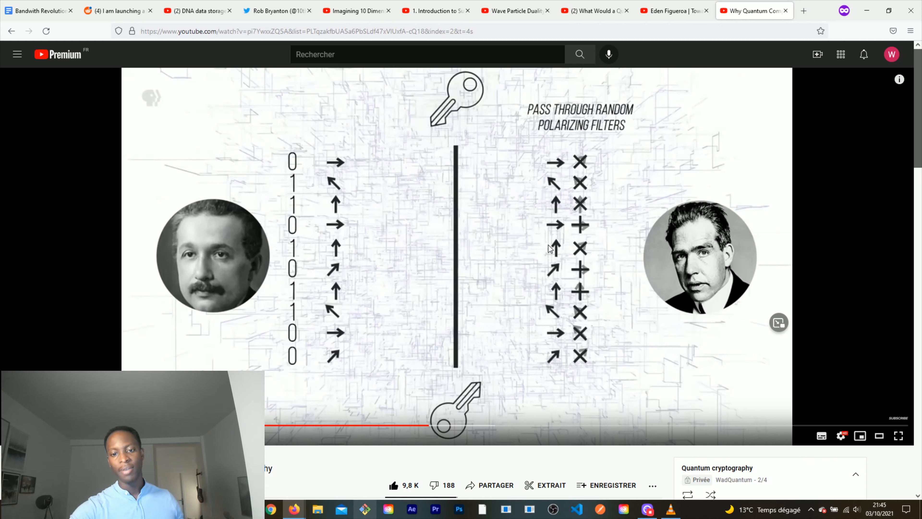
{"action": "mouse_move", "coordinate": [642, 247]}
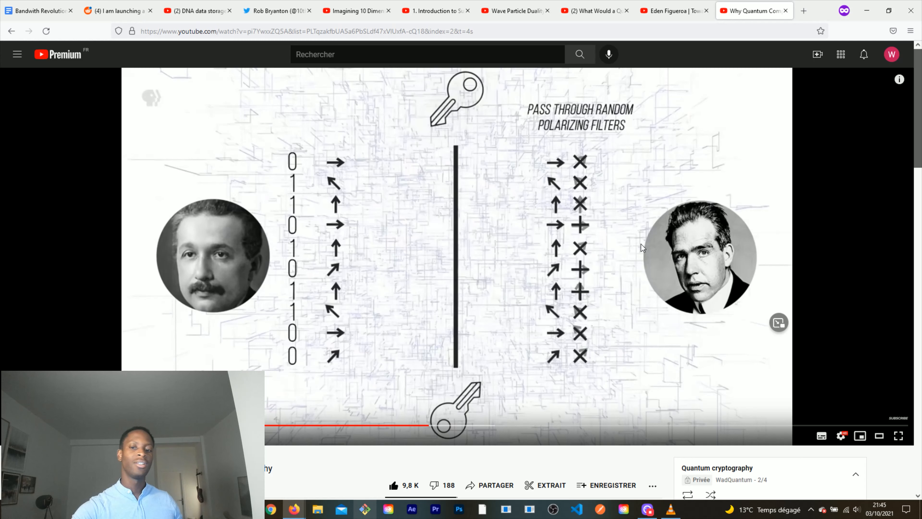
{"action": "mouse_move", "coordinate": [328, 154]}
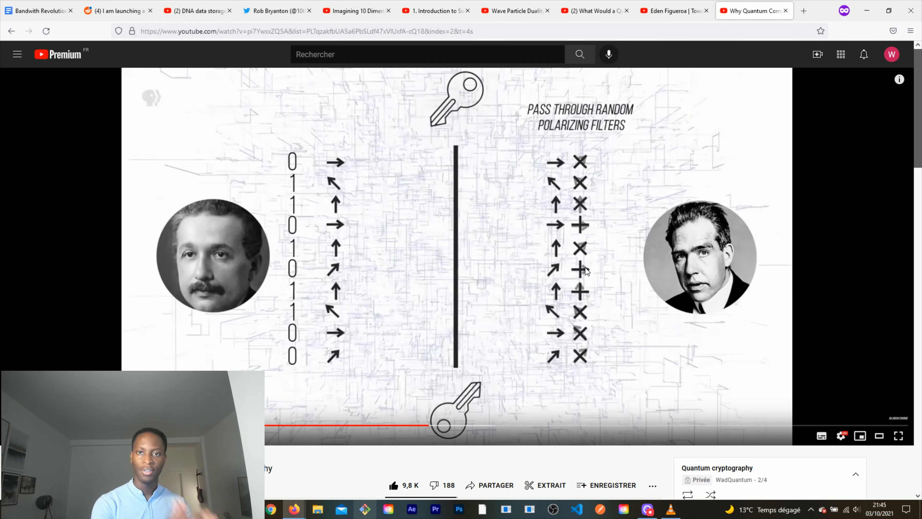
- Switch to the quantum teleportation talk and adjust its player controls
{"action": "left_click", "coordinate": [674, 10]}
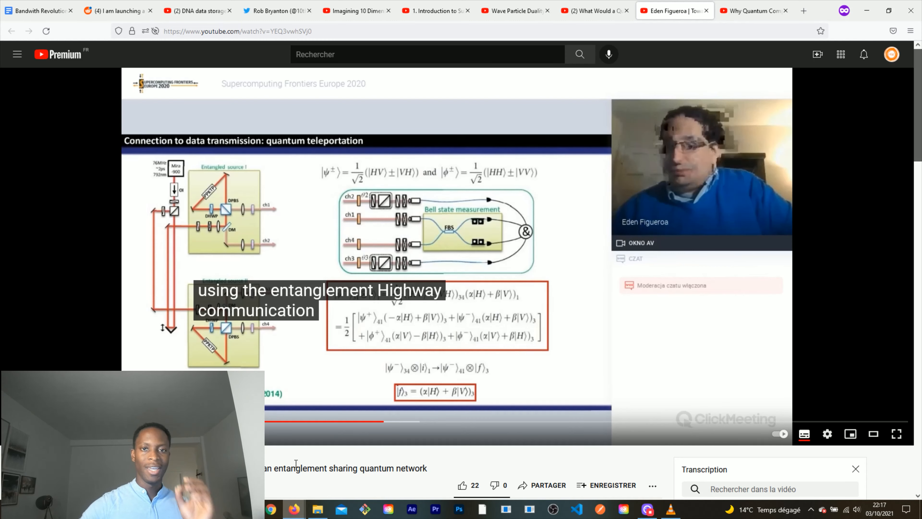
{"action": "left_click", "coordinate": [897, 434]}
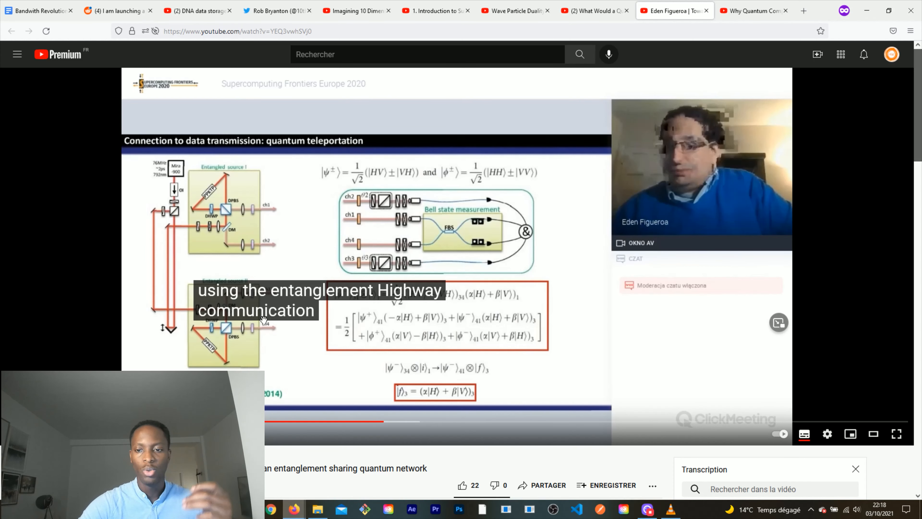
{"action": "mouse_move", "coordinate": [334, 479]}
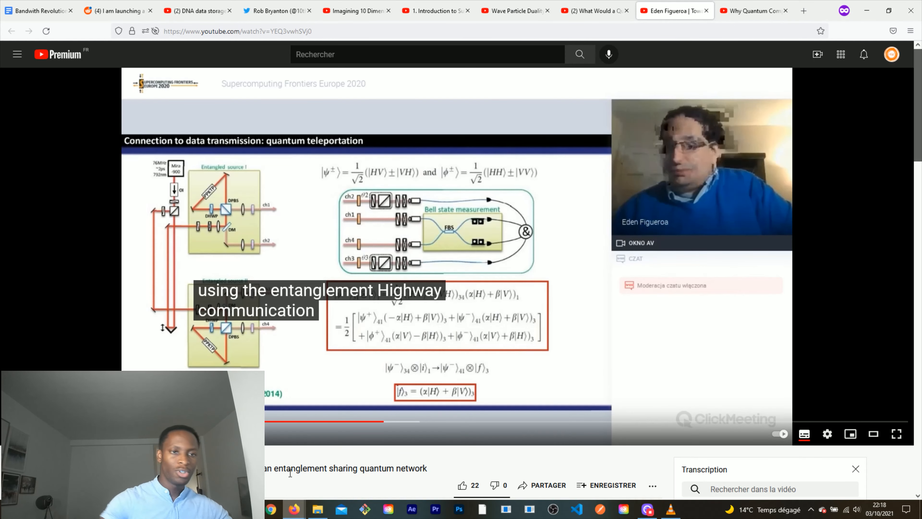
- Return to the 'Bandwith Revolution' Google Docs outline
{"action": "left_click", "coordinate": [38, 10]}
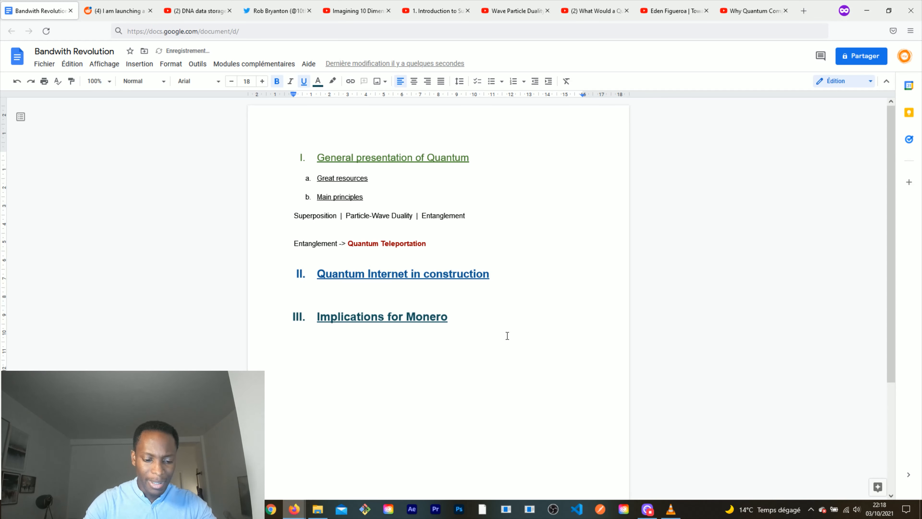
- Write the heading 'DNA DATA STORAGE + QUANTUM INTERNET (IMPACT ON BANDWITH)' at the outline's end
{"action": "type", "text": "DNA"}
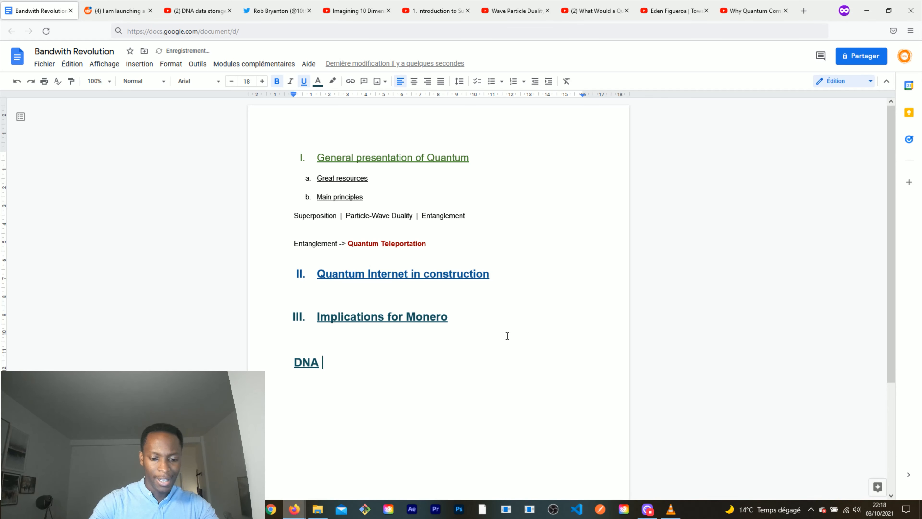
{"action": "type", "text": "DATA S"}
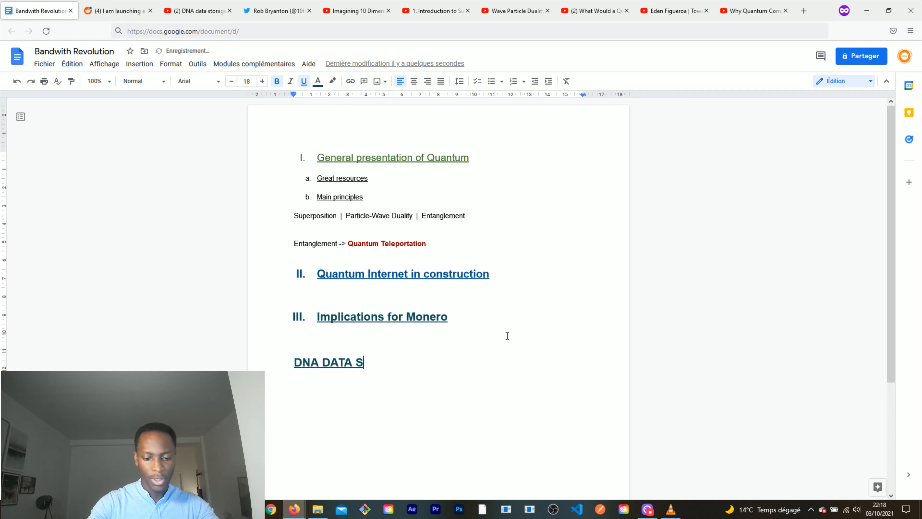
{"action": "type", "text": "TORAGE"}
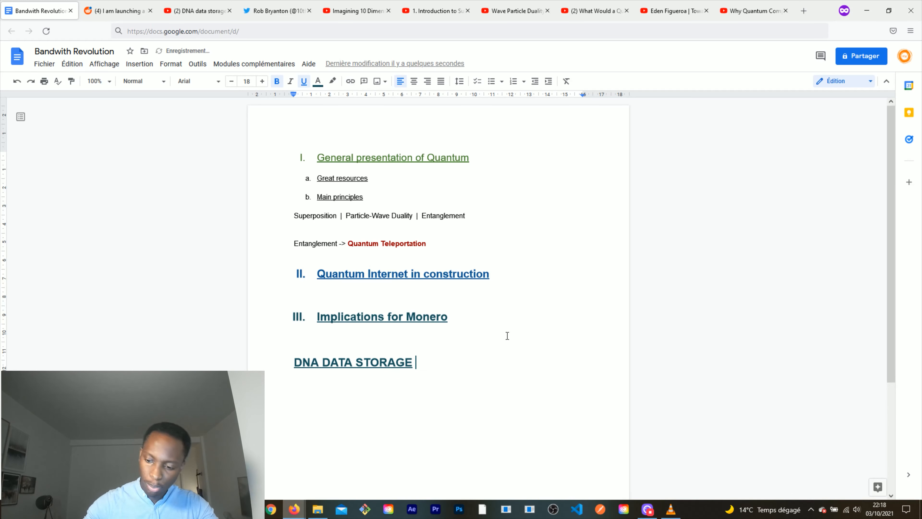
{"action": "type", "text": "+ QUANTUM INTER"}
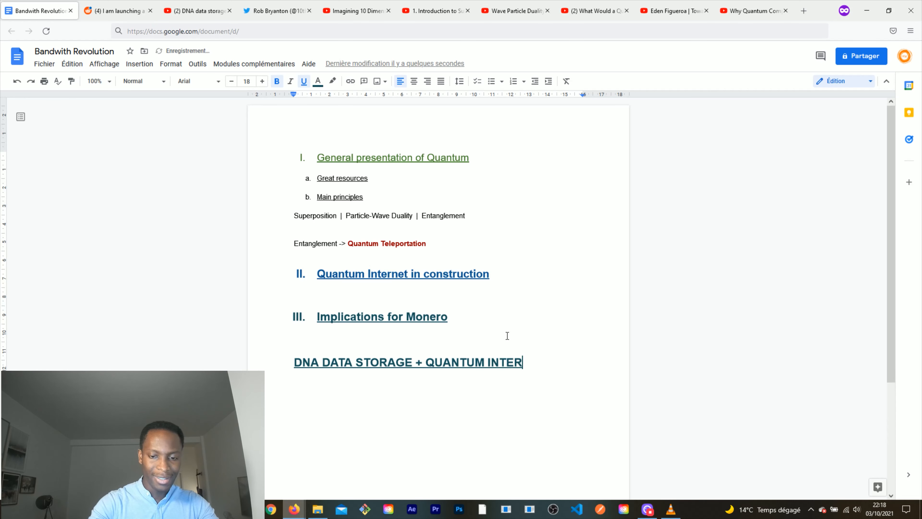
{"action": "type", "text": "NET"}
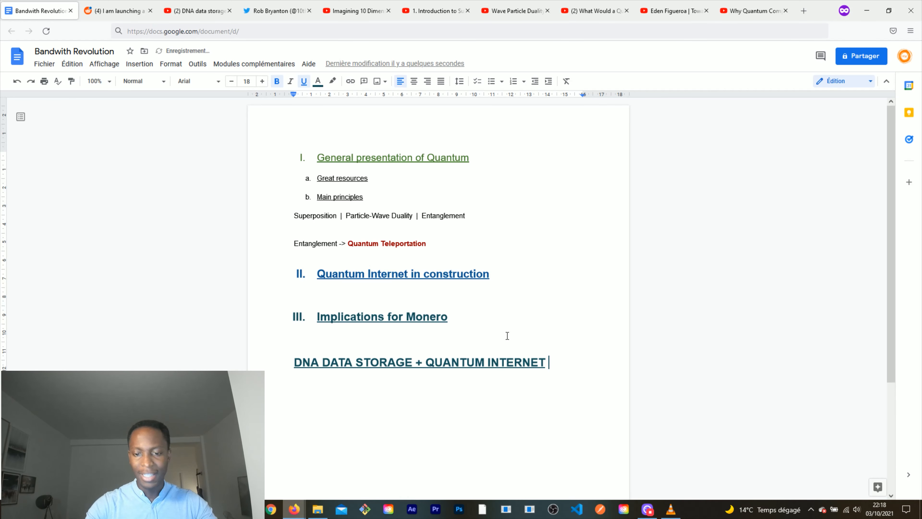
{"action": "type", "text": "("}
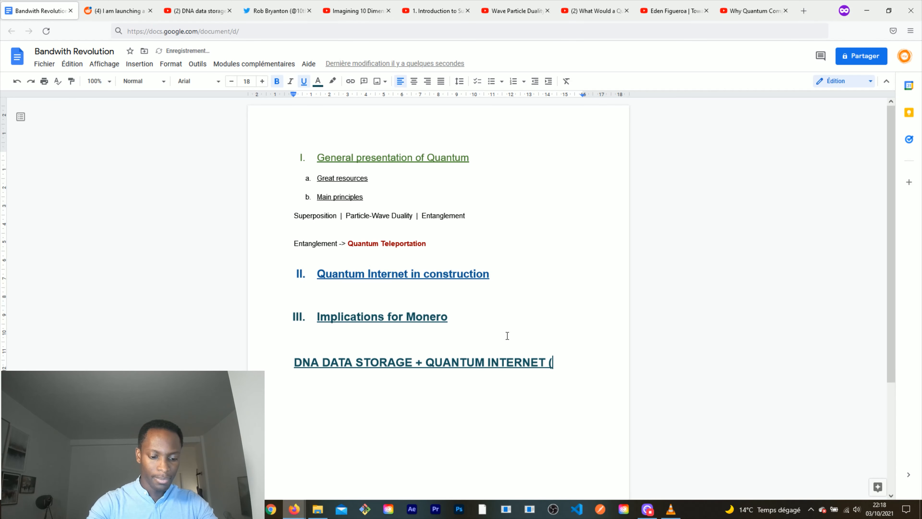
{"action": "type", "text": "IMPACT O"}
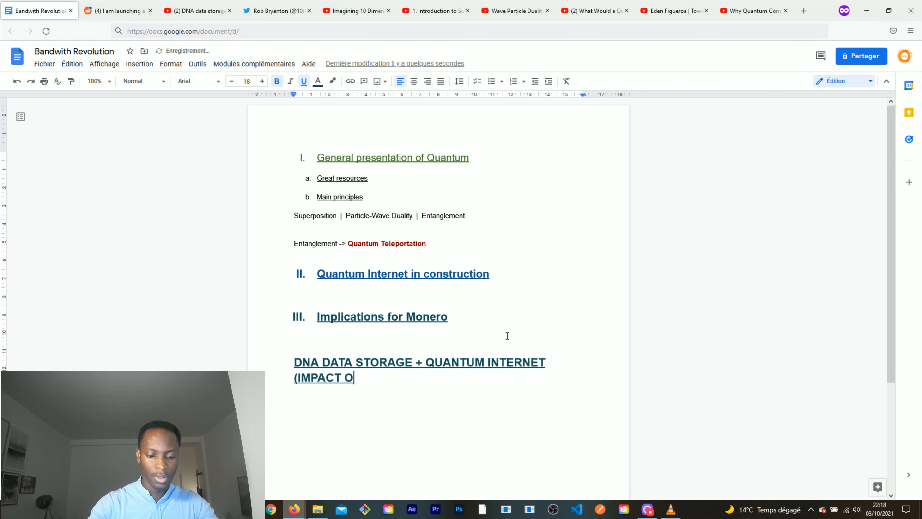
{"action": "type", "text": "N BANDWITH)"}
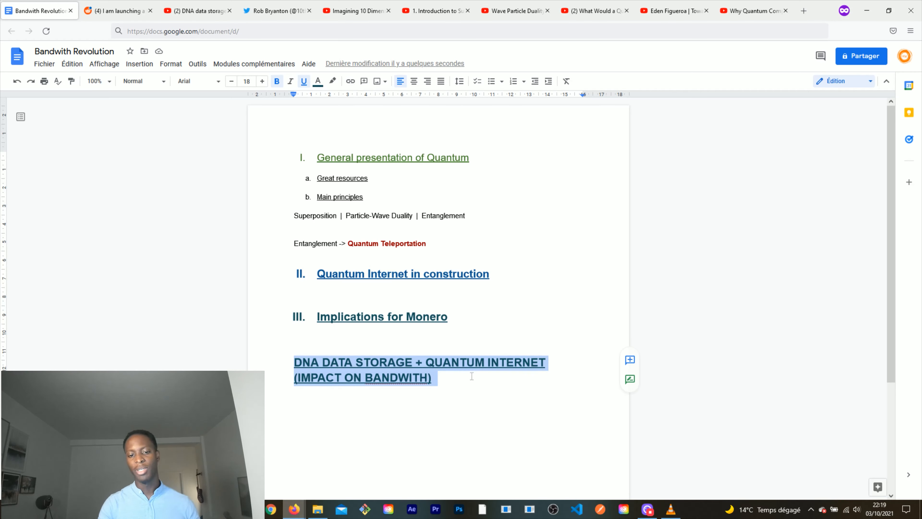
- Make the DNA heading red italic and position the cursor to add '=> MONERO SCALABILITY'
{"action": "left_click", "coordinate": [277, 81]}
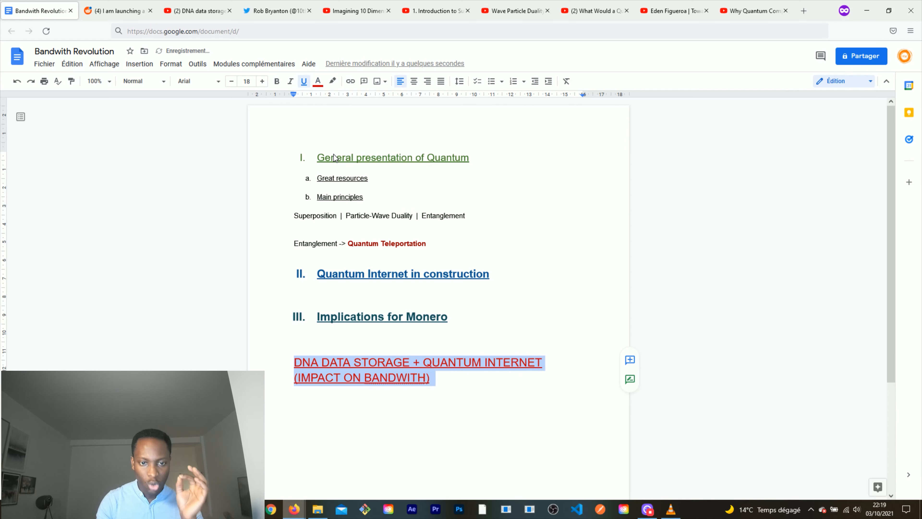
{"action": "left_click", "coordinate": [318, 81]}
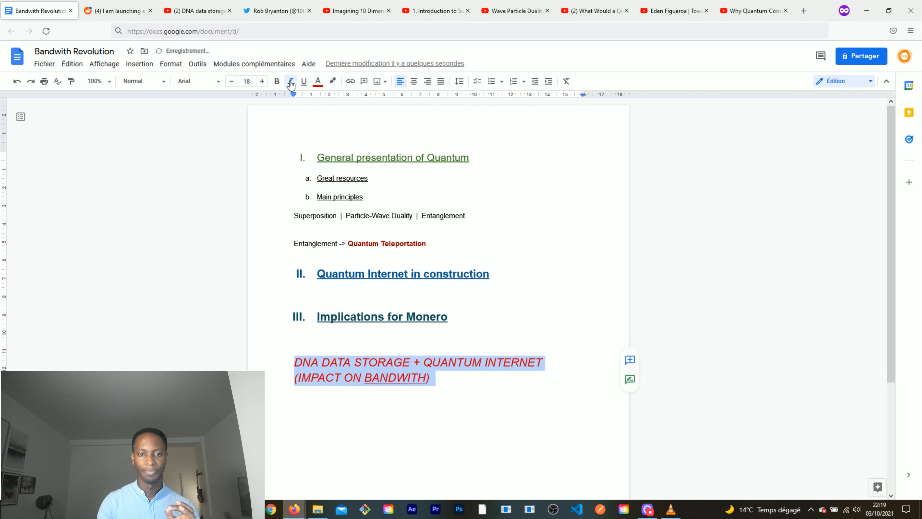
{"action": "left_click", "coordinate": [290, 81]}
{"action": "type", "text": "=> MONERO SCALABILITY"}
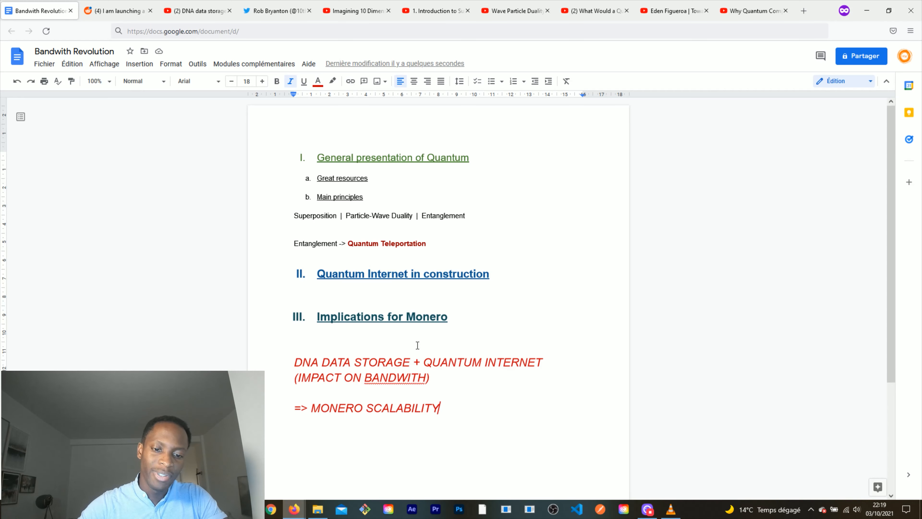
{"action": "mouse_move", "coordinate": [395, 194]}
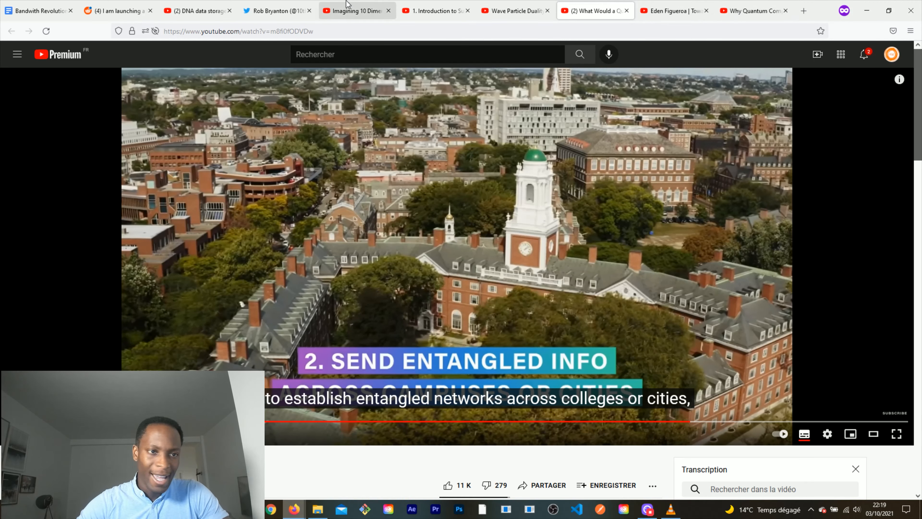
- Switch to the 'Imagining 10 Dimensions' video on its seventh-dimension slide
{"action": "left_click", "coordinate": [39, 10]}
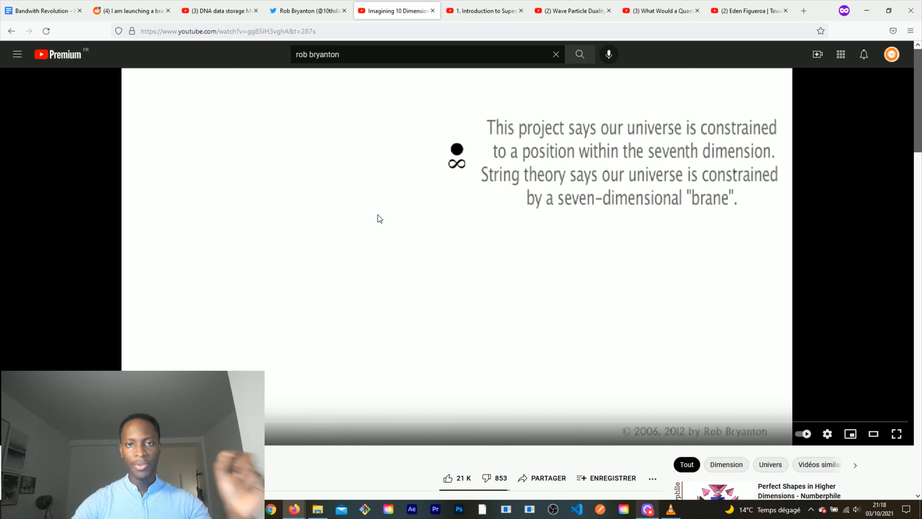
{"action": "left_click", "coordinate": [306, 11]}
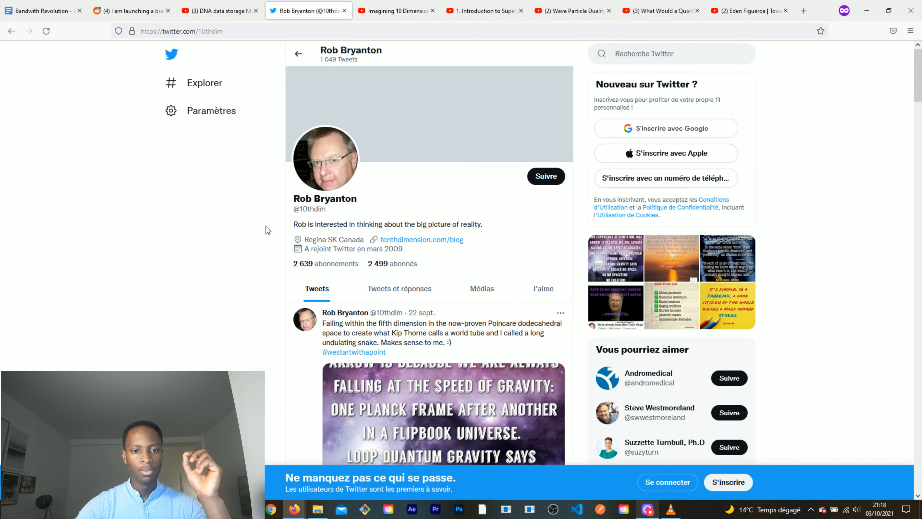
{"action": "left_click", "coordinate": [395, 10]}
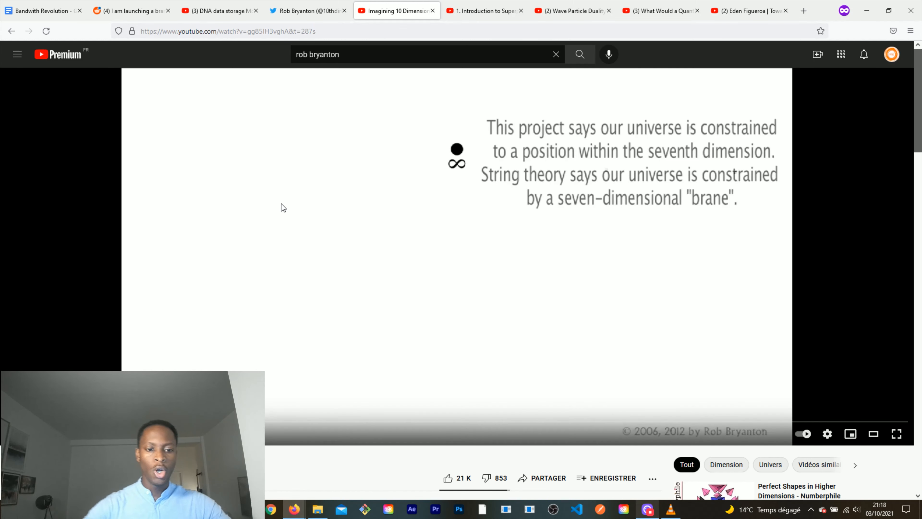
{"action": "mouse_move", "coordinate": [304, 455]}
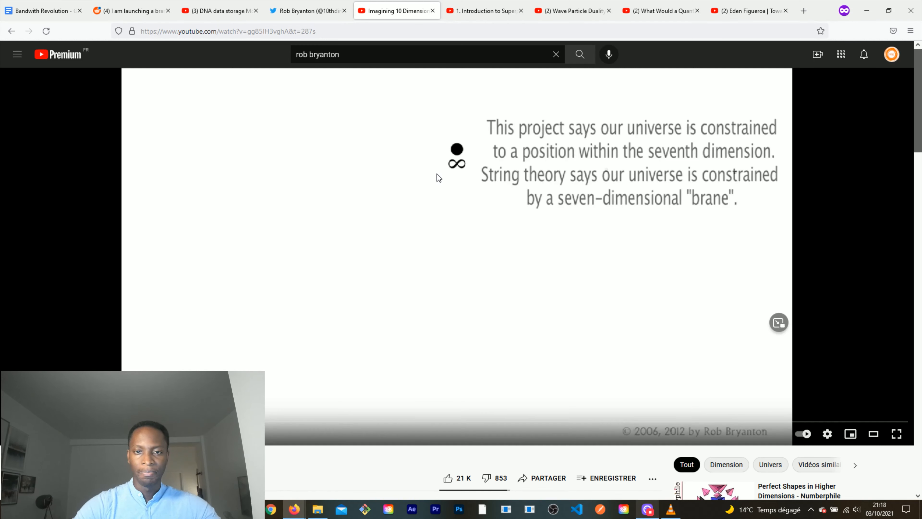
- Play the start of MIT's 'Introduction to Superposition' lecture, pause it, and return to the outline
{"action": "left_click", "coordinate": [482, 11]}
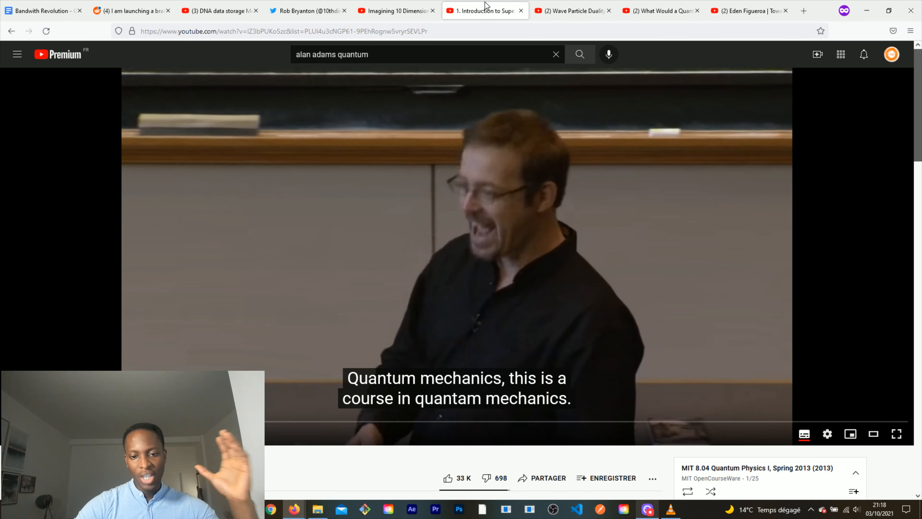
{"action": "mouse_move", "coordinate": [322, 231]}
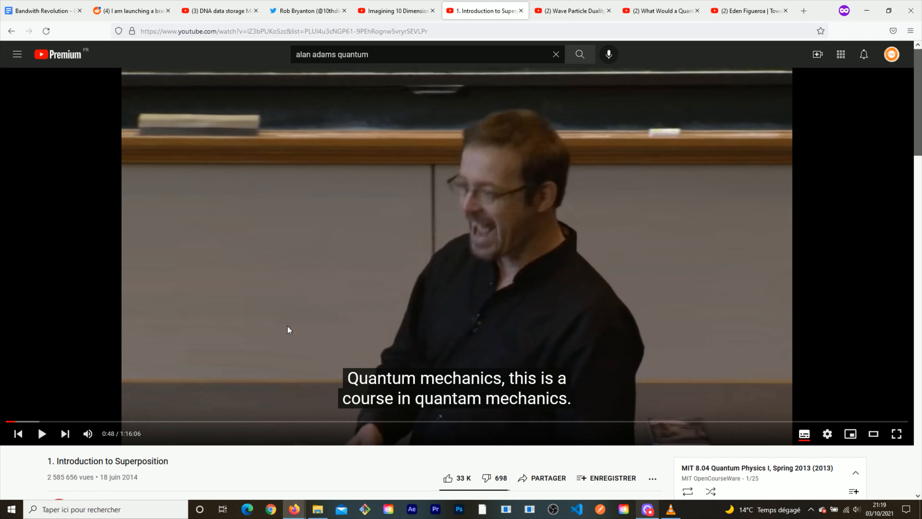
{"action": "scroll", "scroll_direction": "down", "scroll_amount": 3}
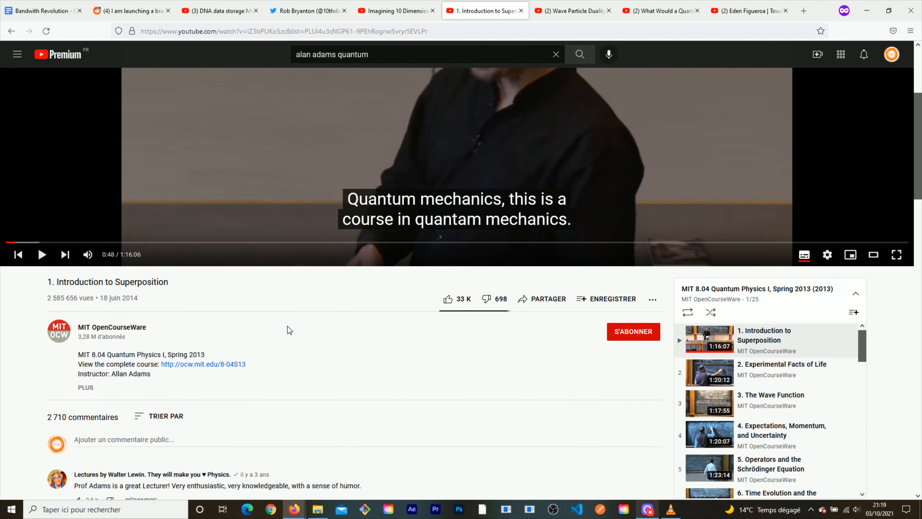
{"action": "scroll", "scroll_direction": "down", "scroll_amount": 3}
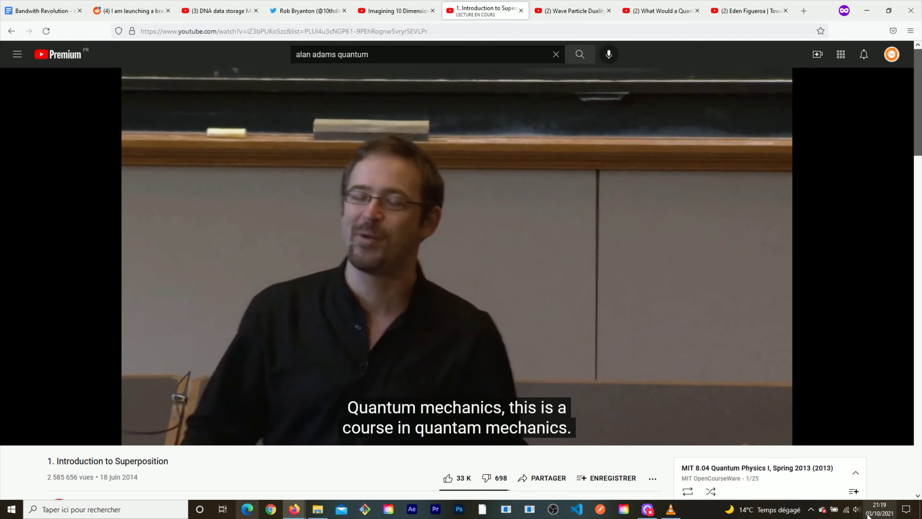
{"action": "left_click", "coordinate": [856, 510]}
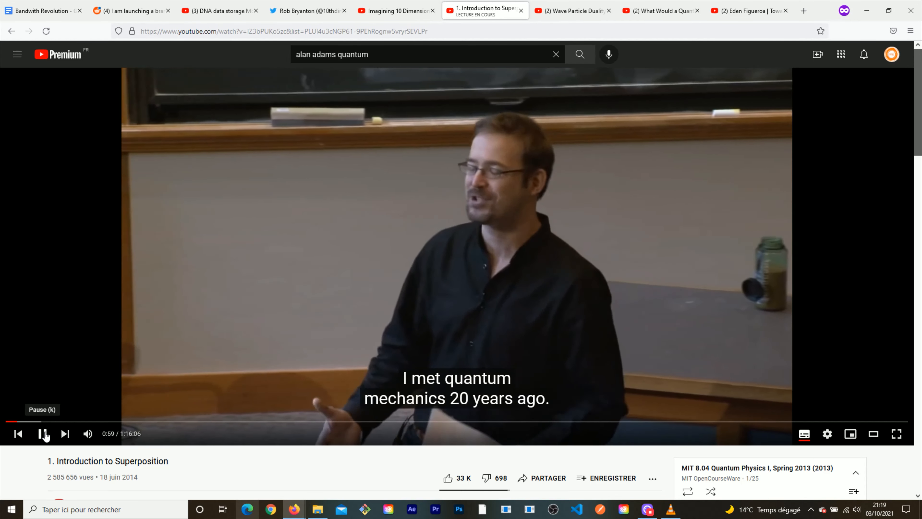
{"action": "left_click", "coordinate": [44, 10]}
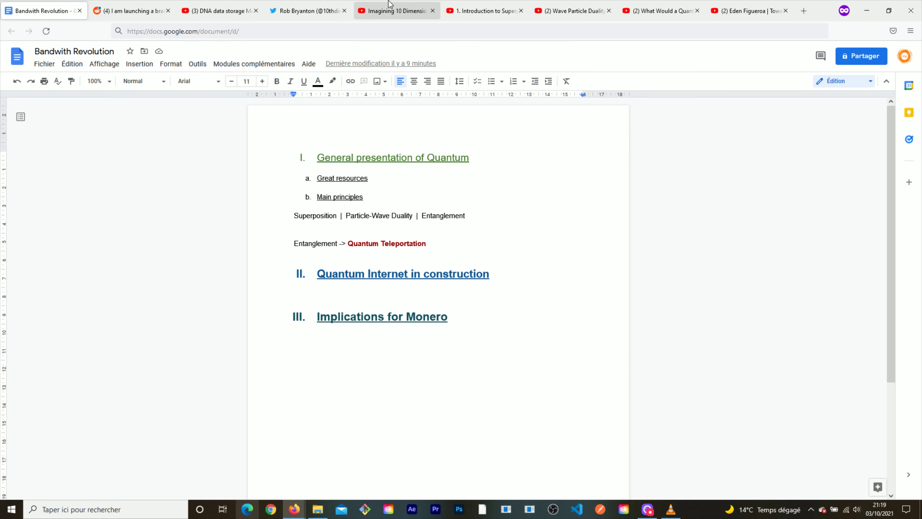
- Pass through the ten-dimensions video to the Reddit Monero channel thread on bandwidth growth
{"action": "left_click", "coordinate": [306, 10]}
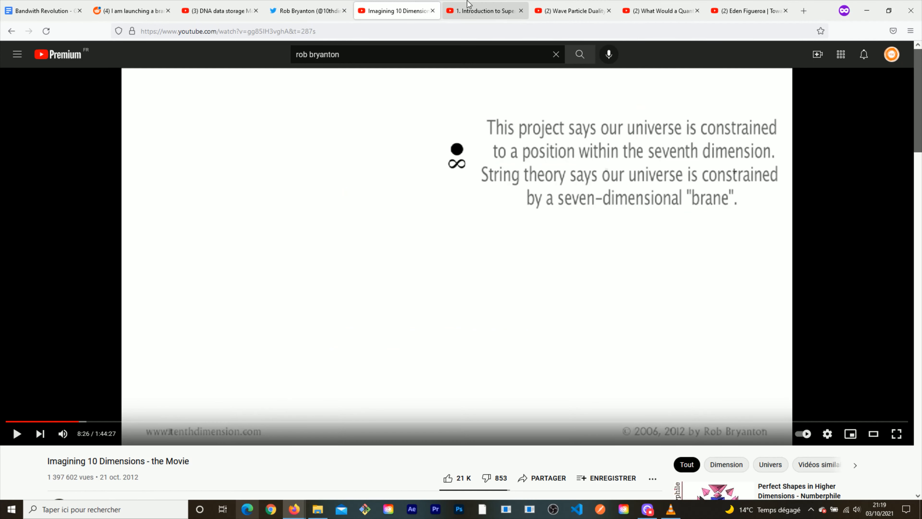
{"action": "mouse_move", "coordinate": [483, 10]}
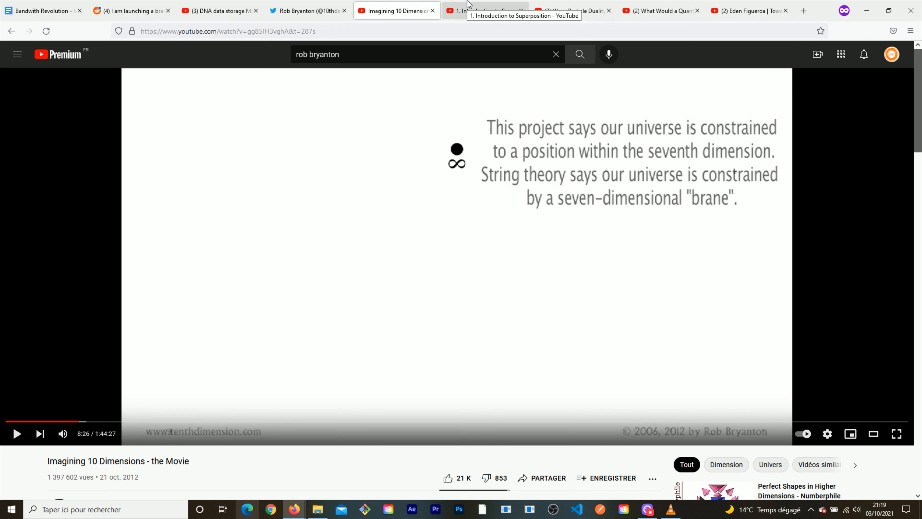
{"action": "left_click", "coordinate": [118, 10]}
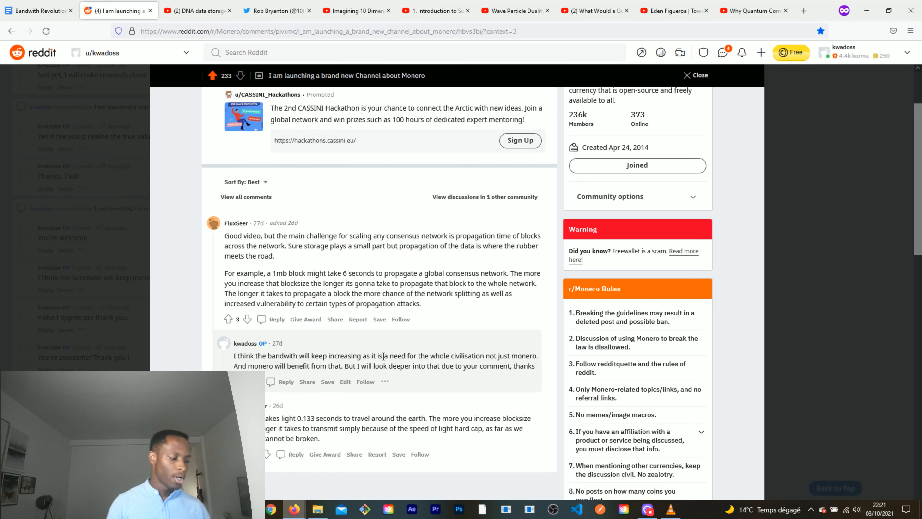